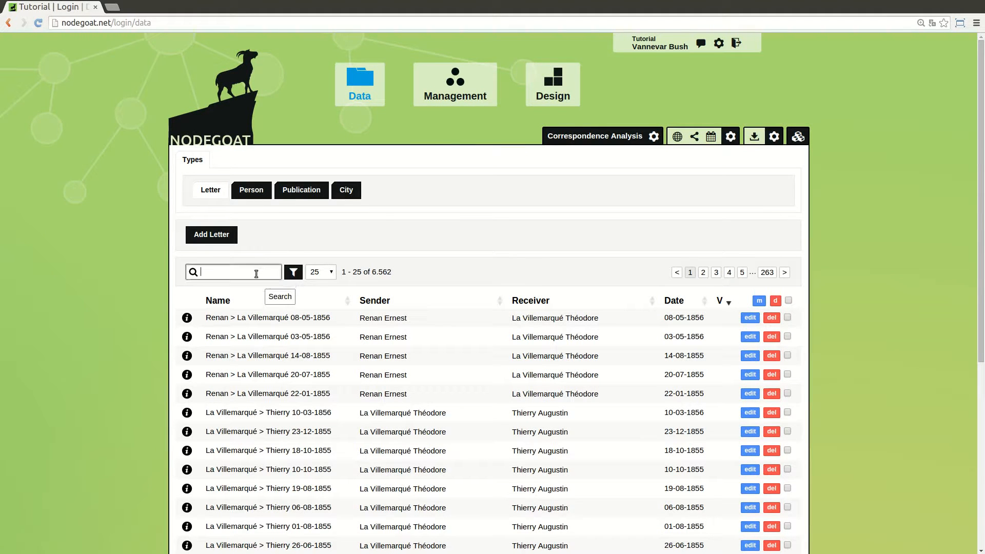
Step: Quick-search the Letter list for 'grimm' (992 results) and start a geographic map of them
{"action": "type", "text": "grim"}
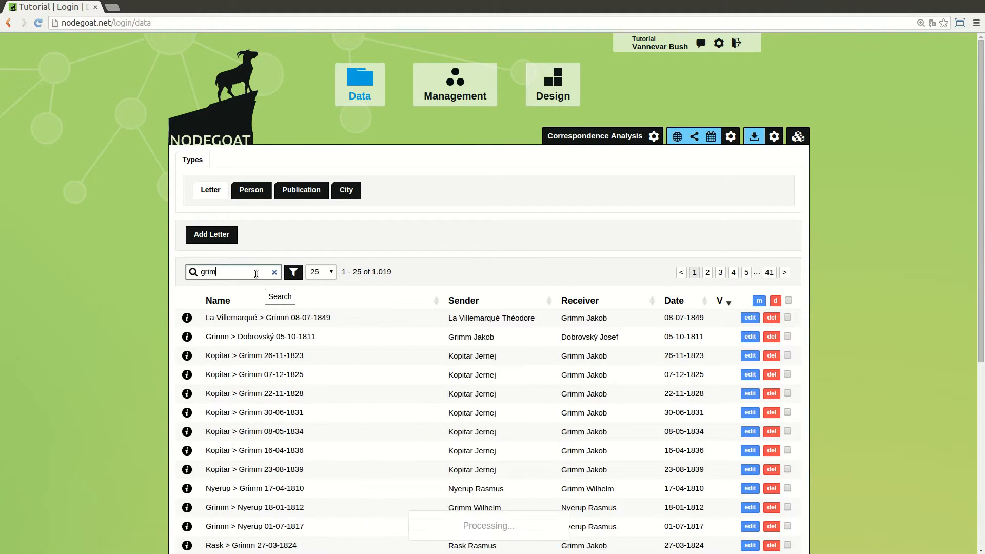
{"action": "left_click", "coordinate": [279, 296]}
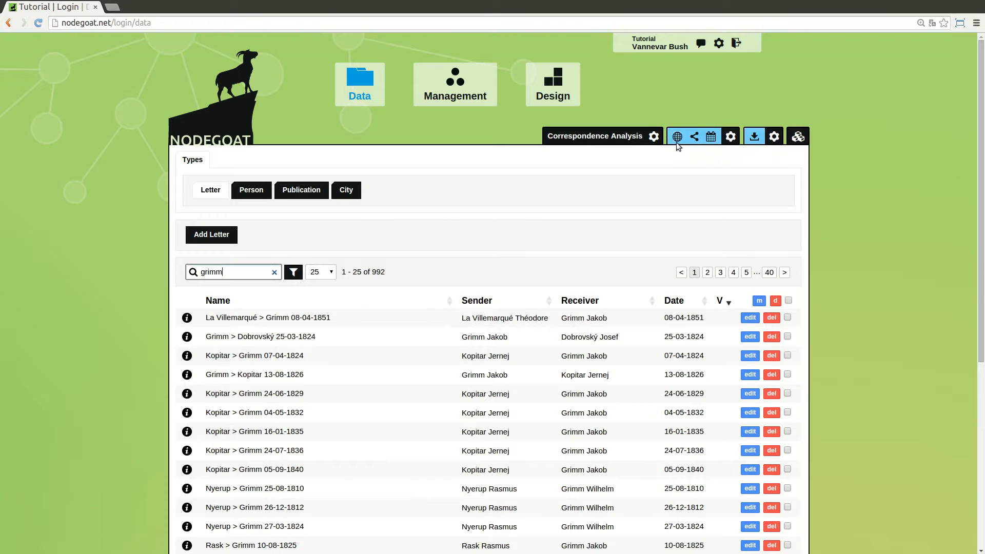
{"action": "left_click", "coordinate": [677, 137]}
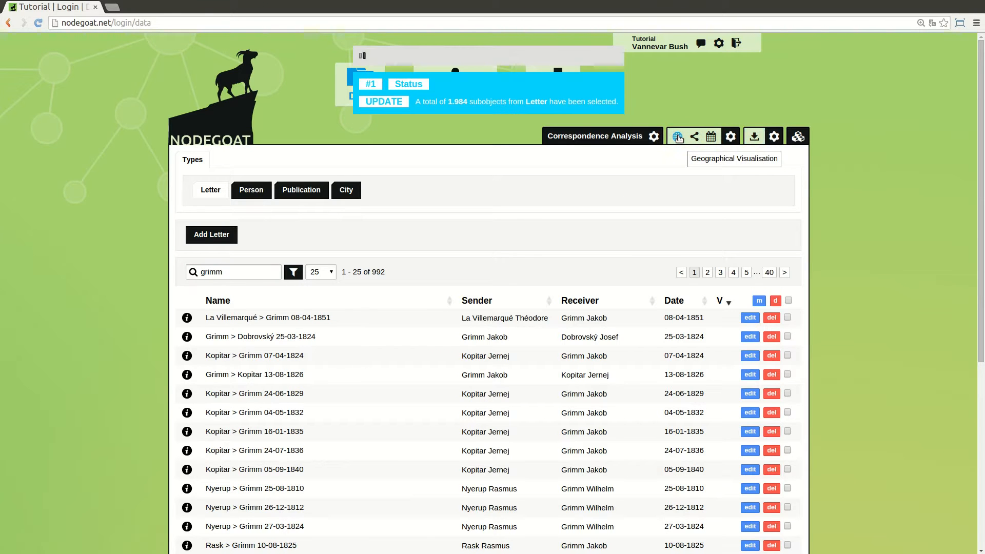
{"action": "left_click", "coordinate": [678, 137]}
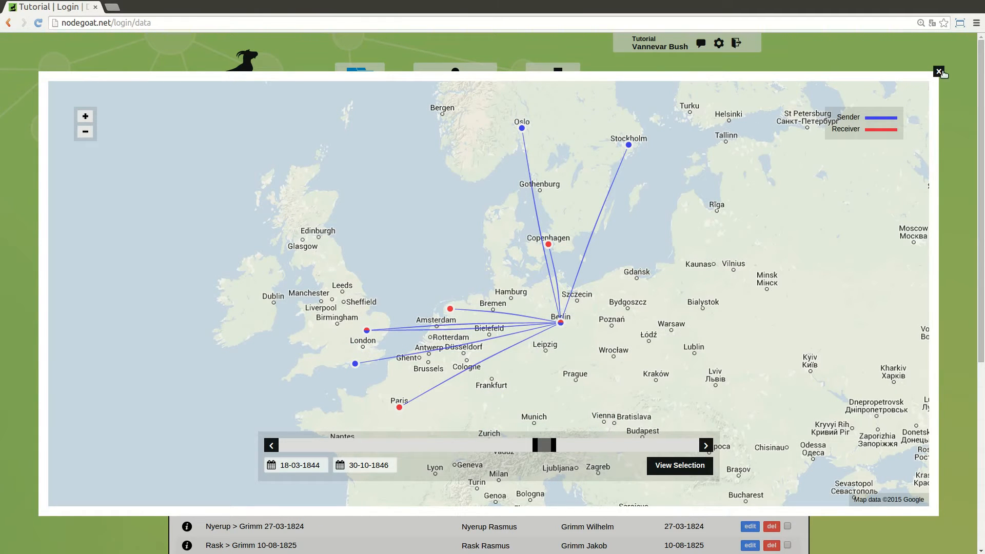
{"action": "left_click", "coordinate": [939, 70]}
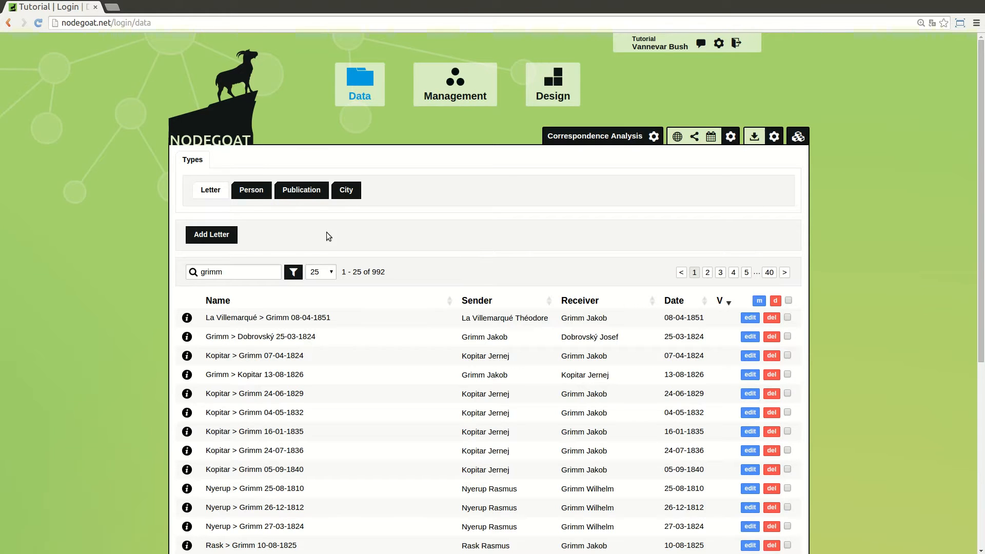
Step: Show the 700 Person records on a map of their birth, death and domicile places
{"action": "left_click", "coordinate": [250, 190]}
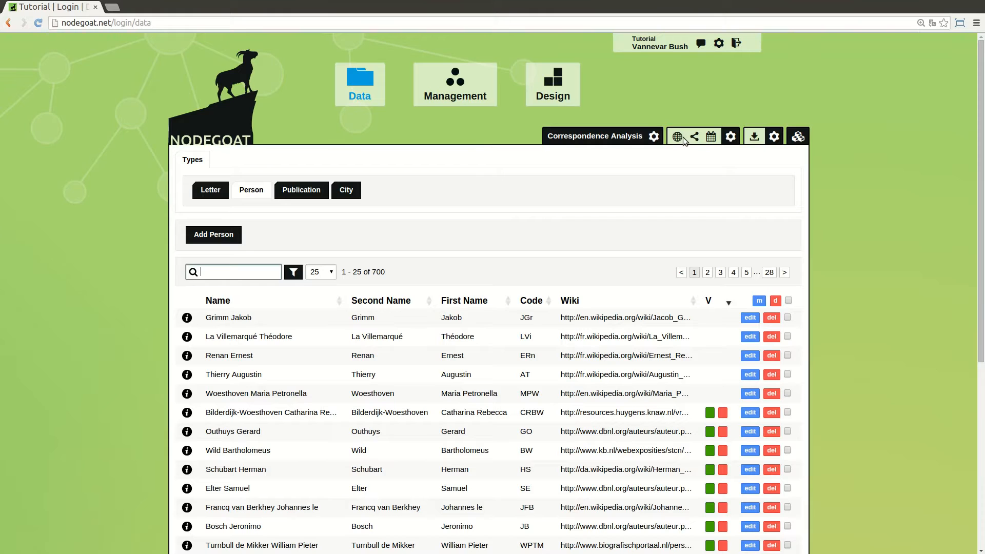
{"action": "left_click", "coordinate": [677, 136]}
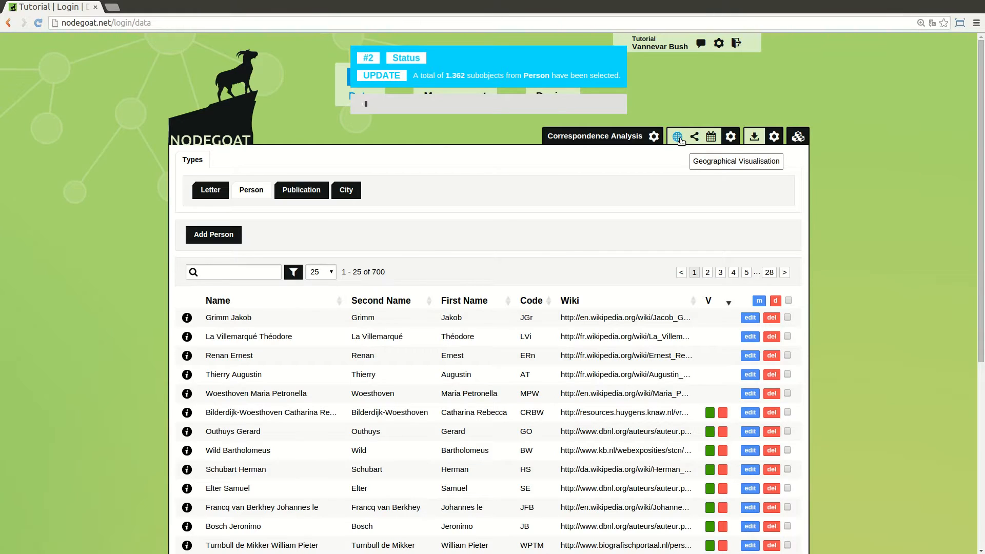
{"action": "left_click", "coordinate": [677, 135]}
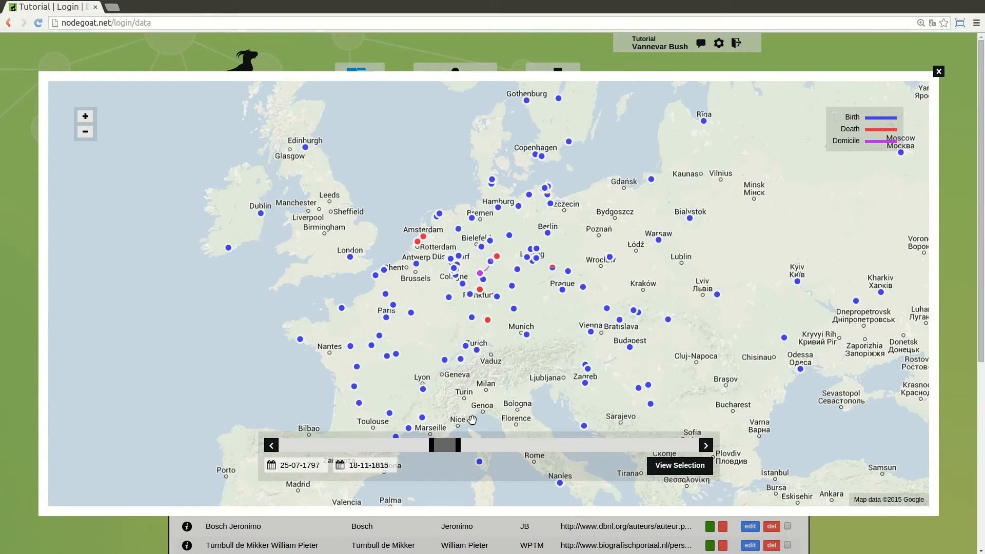
{"action": "mouse_move", "coordinate": [894, 98]}
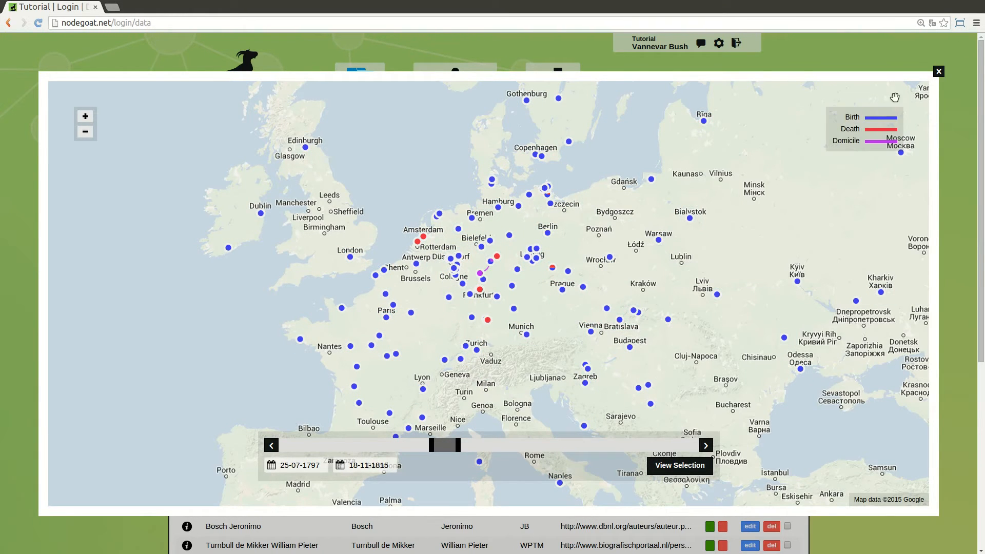
Step: Close the people map, return to the full 6,562-letter list and bring up its filter dialog
{"action": "left_click", "coordinate": [938, 70]}
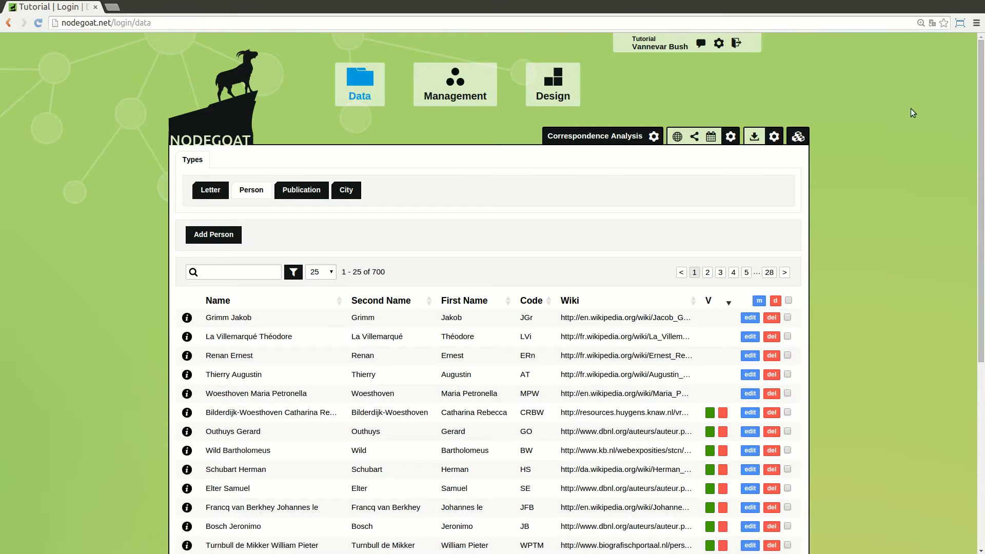
{"action": "left_click", "coordinate": [210, 190]}
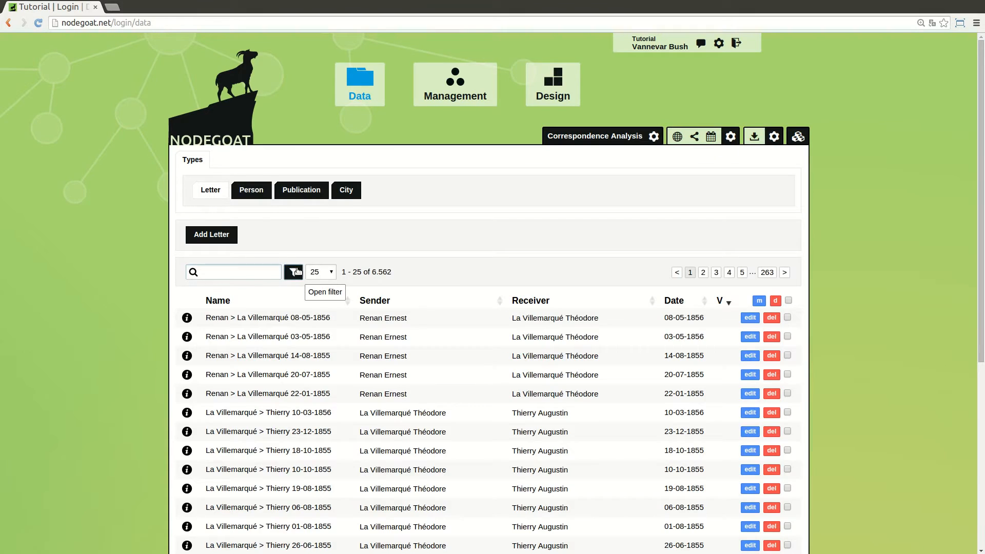
{"action": "left_click", "coordinate": [293, 271]}
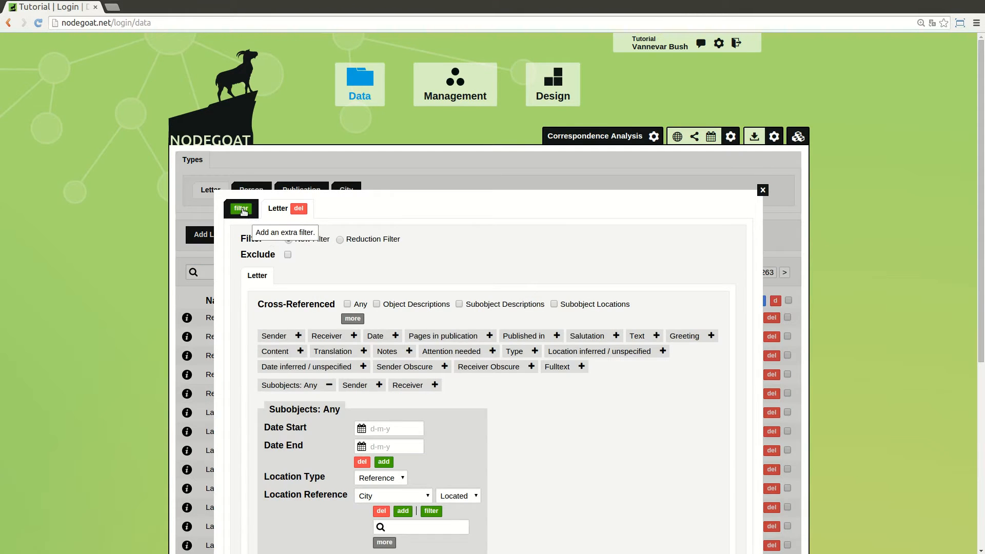
Step: Load the stored 'Dream Team' filter (receivers Grimm Jakob, Wilhelm) and apply it to the letters
{"action": "left_click", "coordinate": [240, 208]}
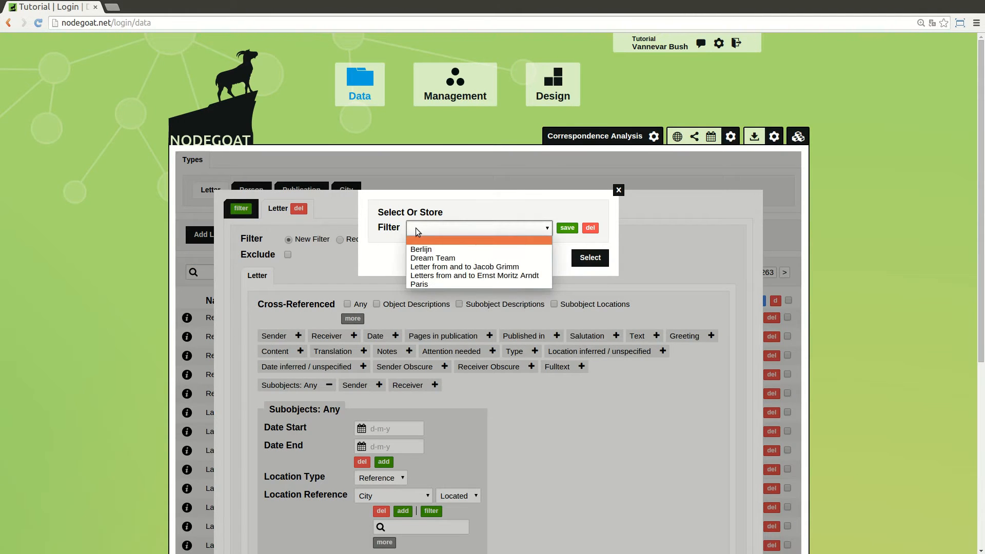
{"action": "left_click", "coordinate": [433, 258]}
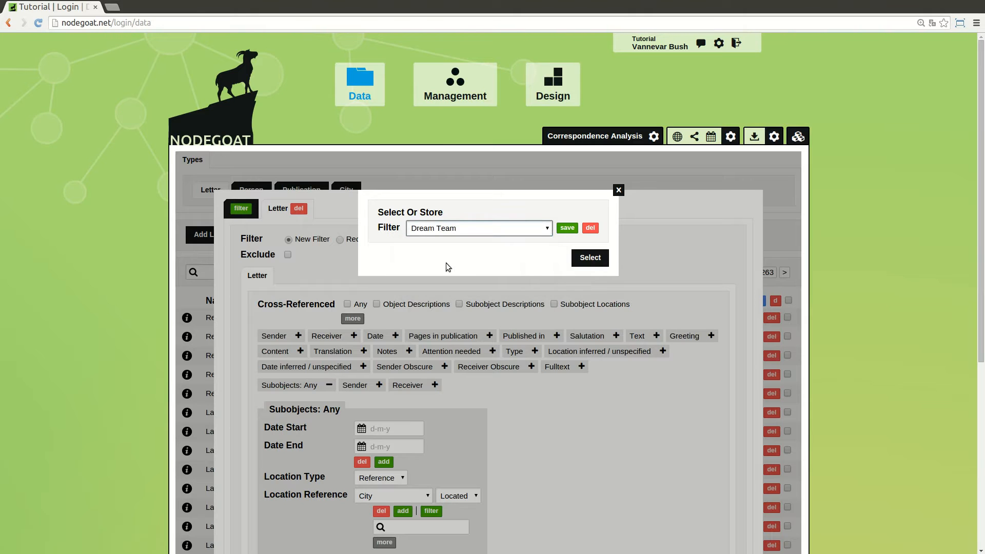
{"action": "left_click", "coordinate": [589, 258]}
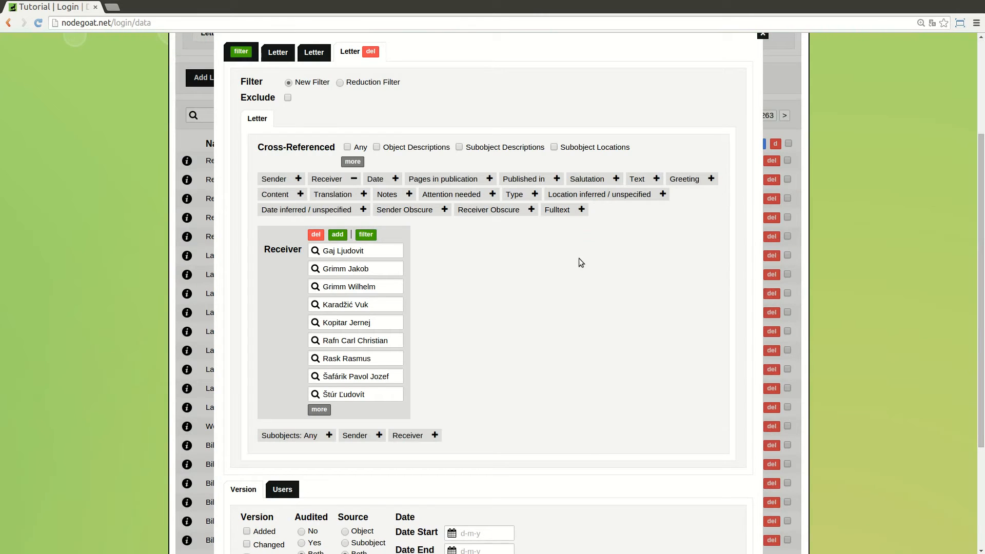
{"action": "scroll", "scroll_direction": "down", "scroll_amount": 3}
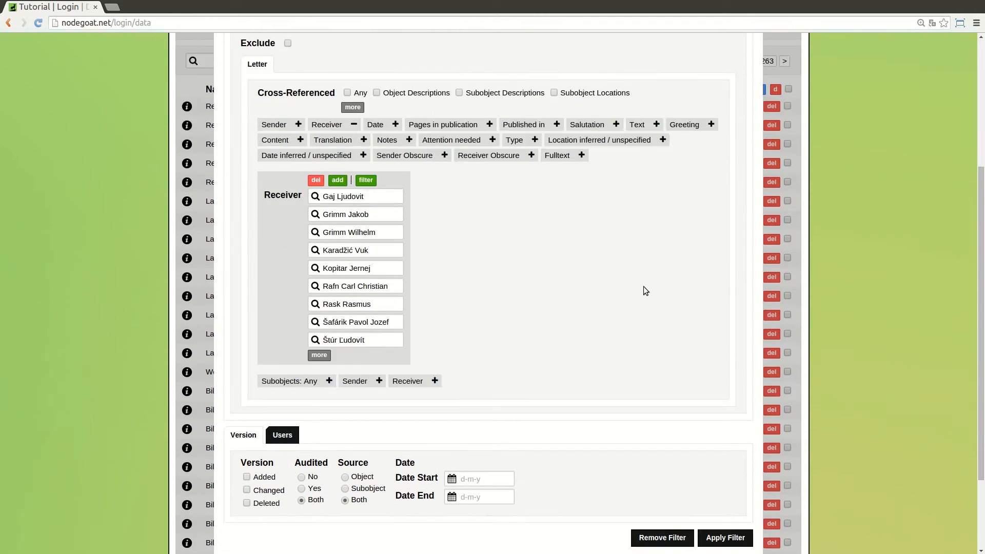
{"action": "left_click", "coordinate": [723, 538]}
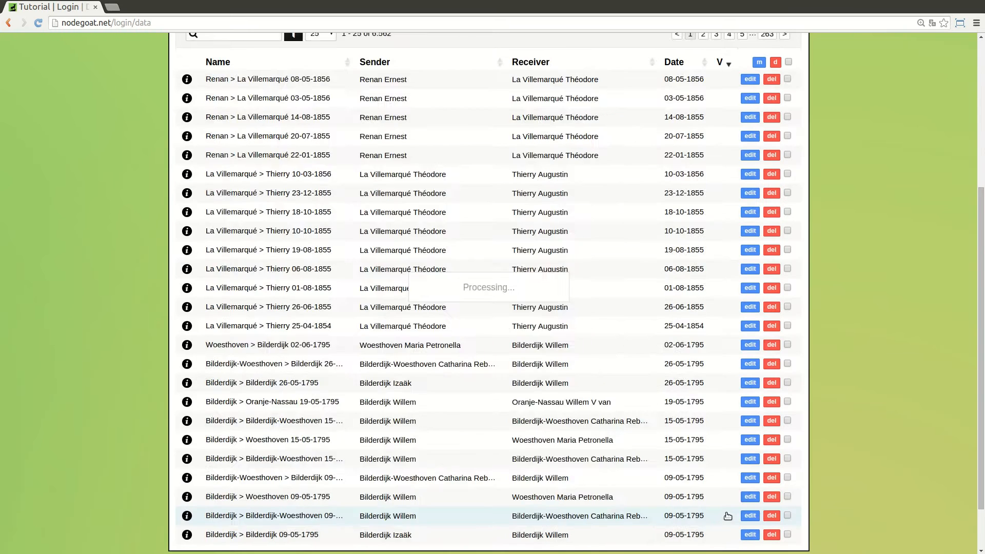